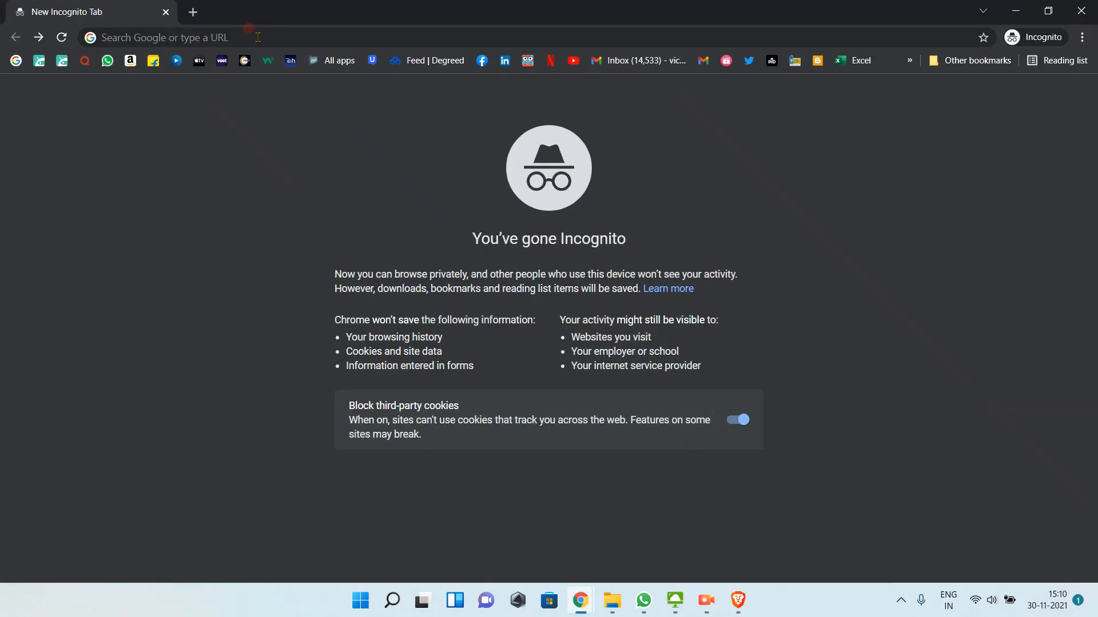
- Search Google for 'user testing' from the incognito tab's address bar
type("user")
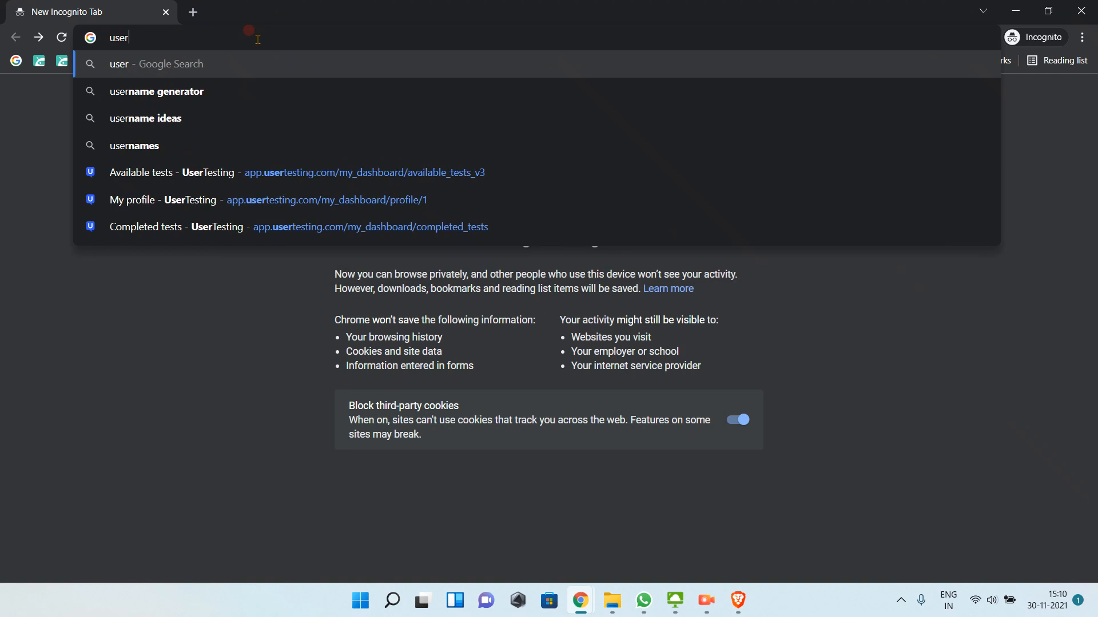
type("testing")
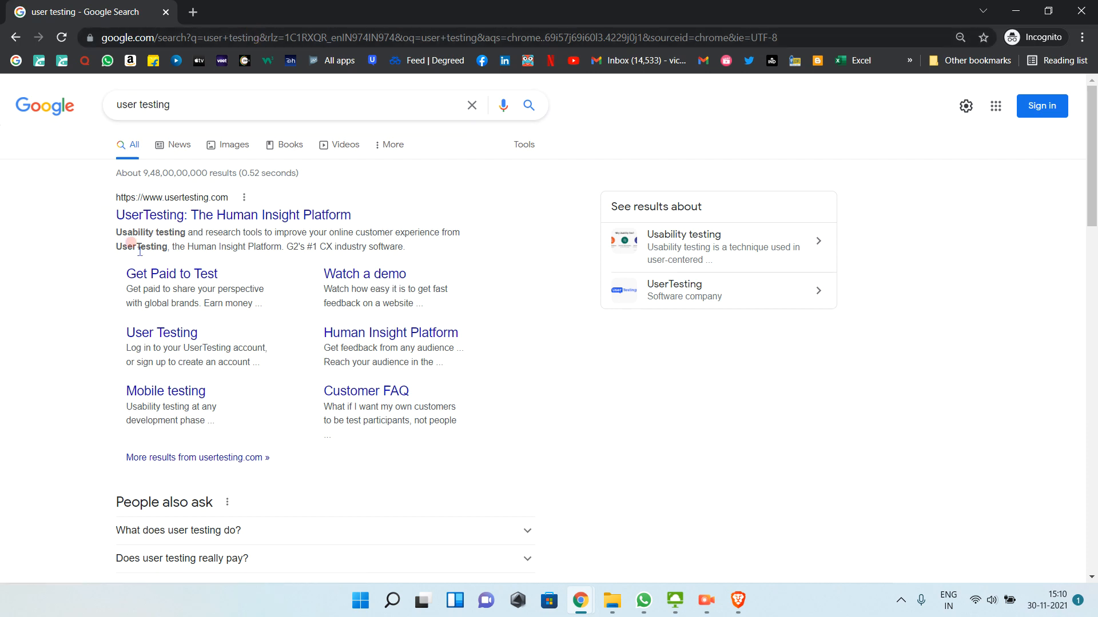
mouse_move(234, 215)
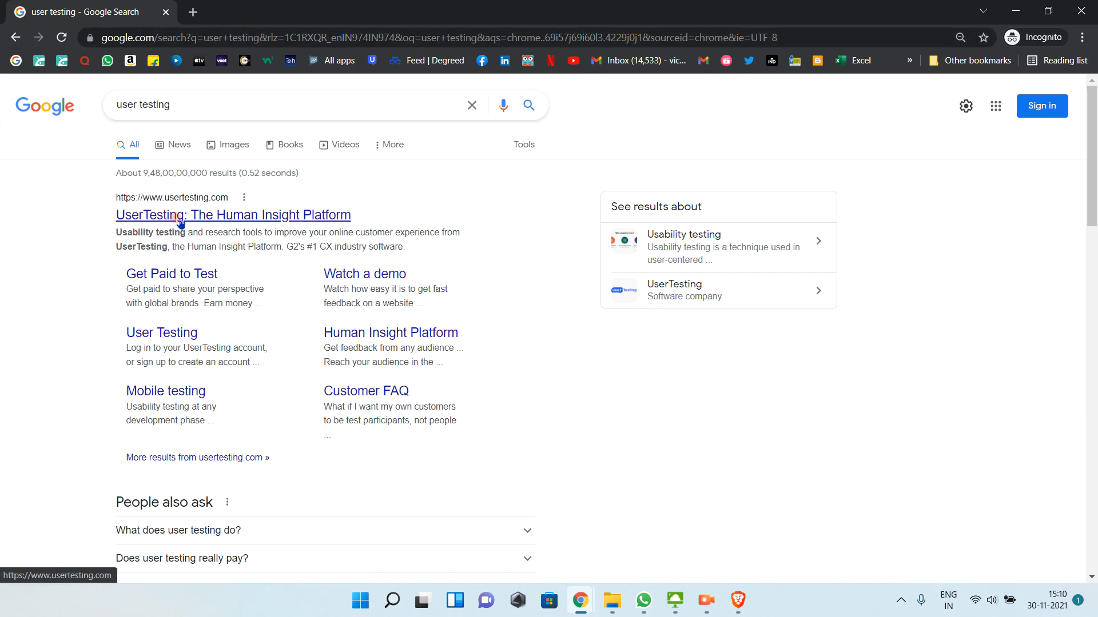
mouse_move(172, 274)
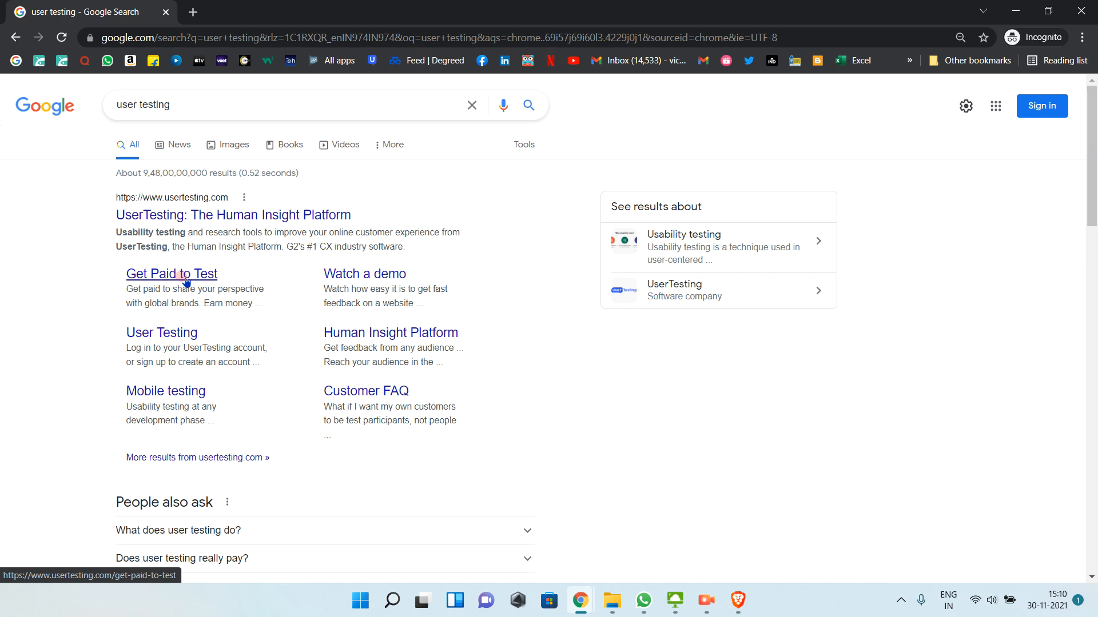
- Open UserTesting's 'Get Paid to Test' page and scroll to the How it works steps
left_click(172, 274)
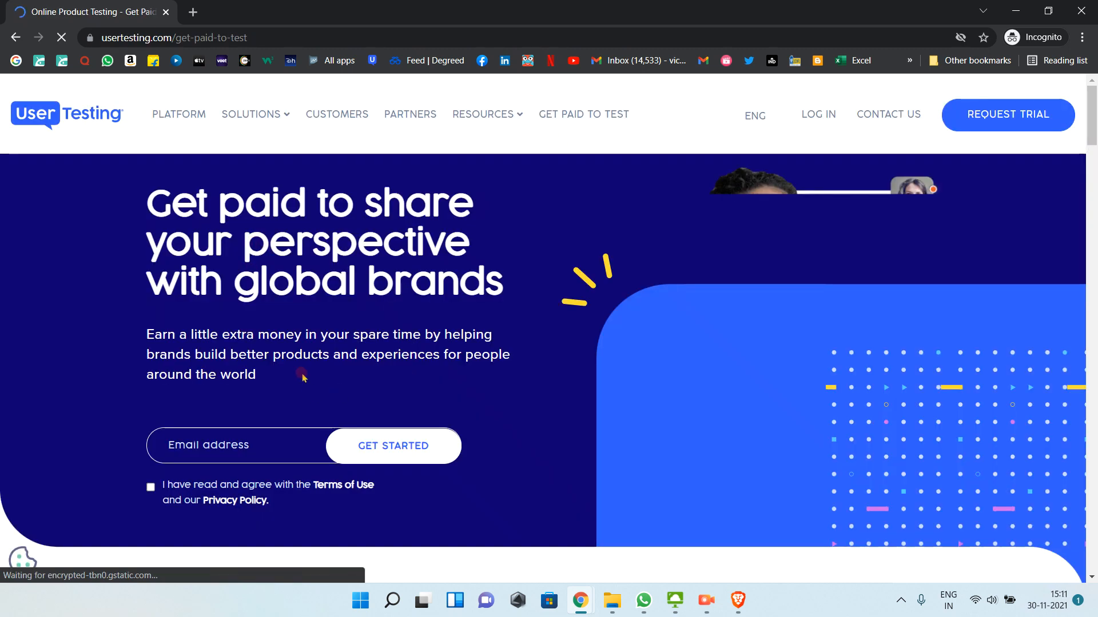
scroll("down", 3)
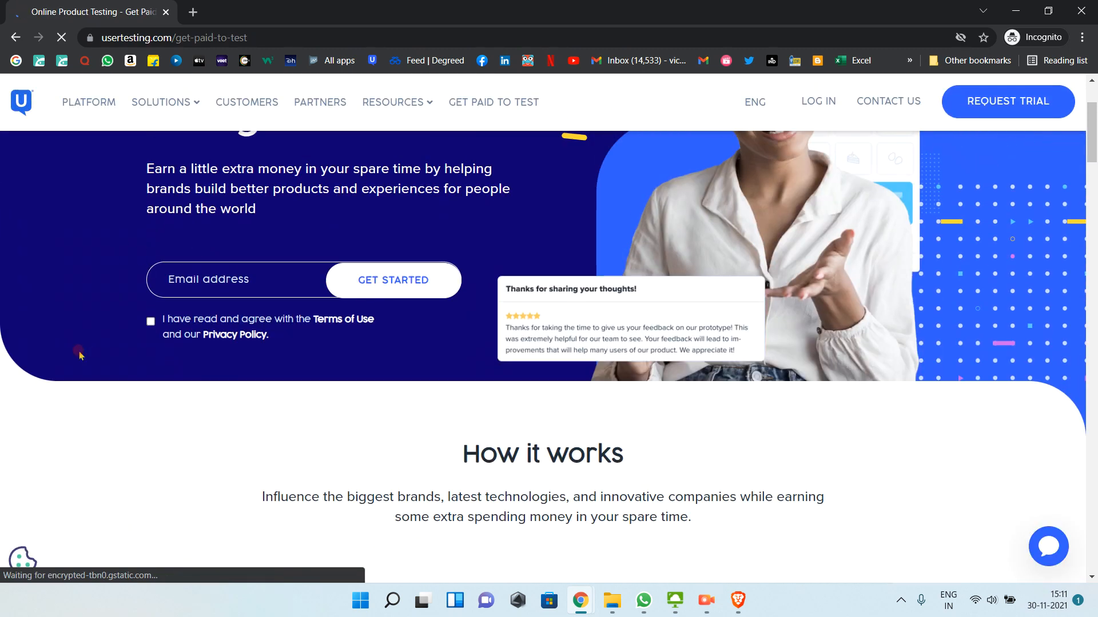
scroll("down", 3)
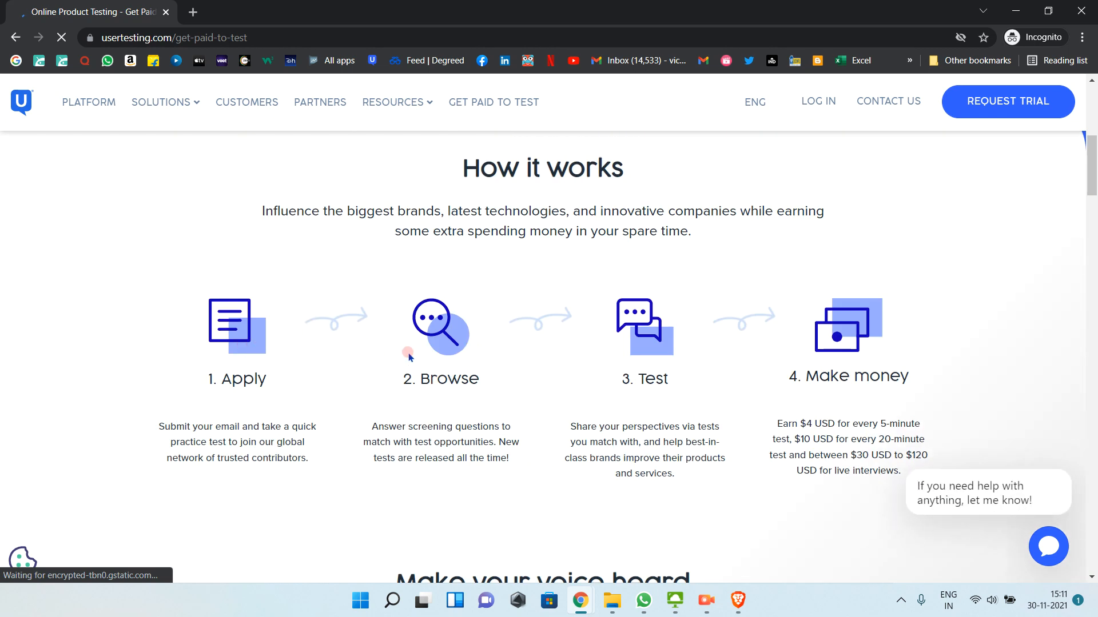
mouse_move(447, 352)
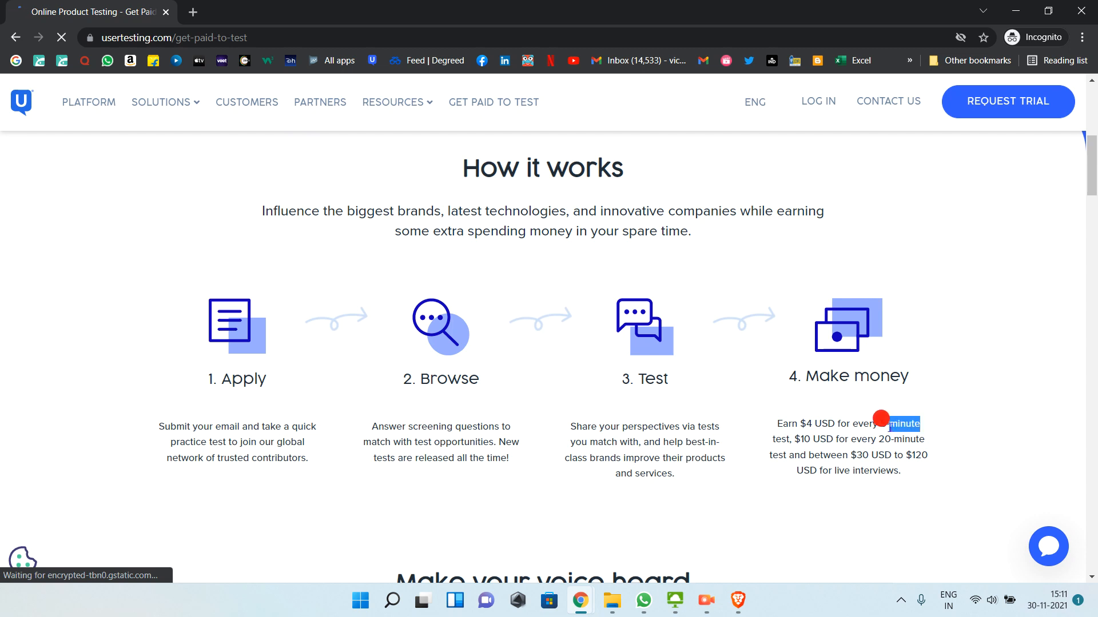
- Scroll further down the page, then open the 'Rev Speech-to-Text Services' search result
scroll("down", 3)
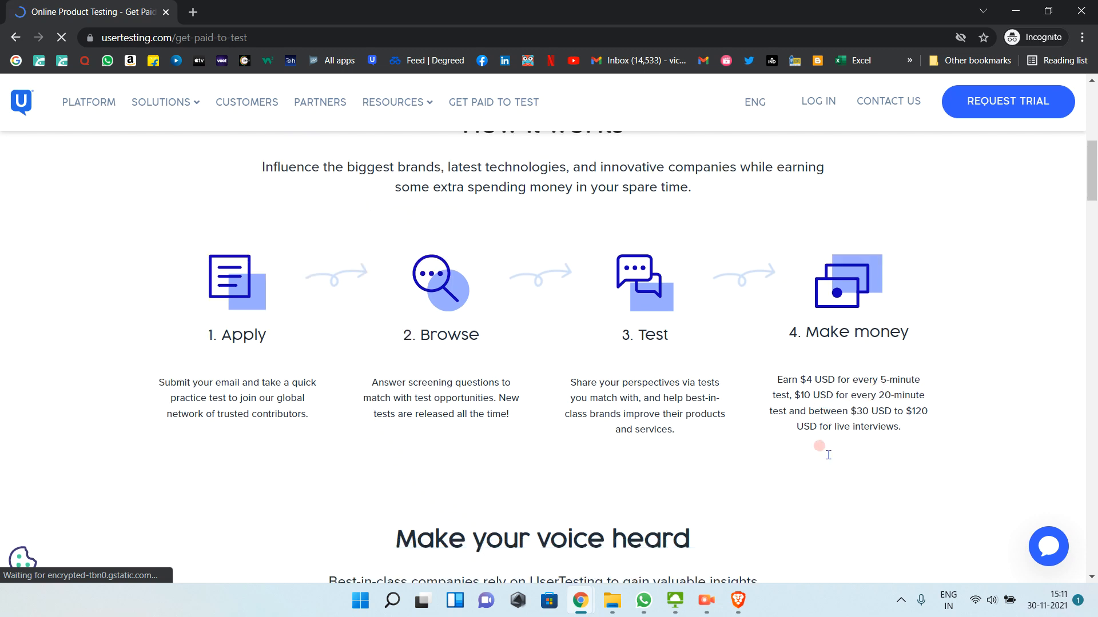
scroll("down", 3)
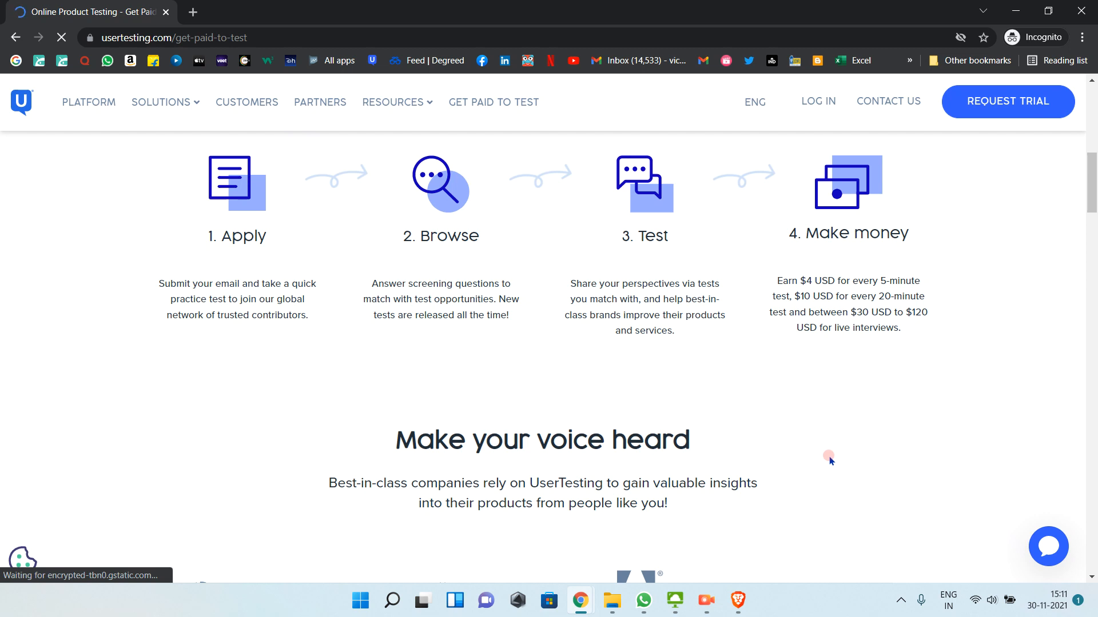
mouse_move(430, 365)
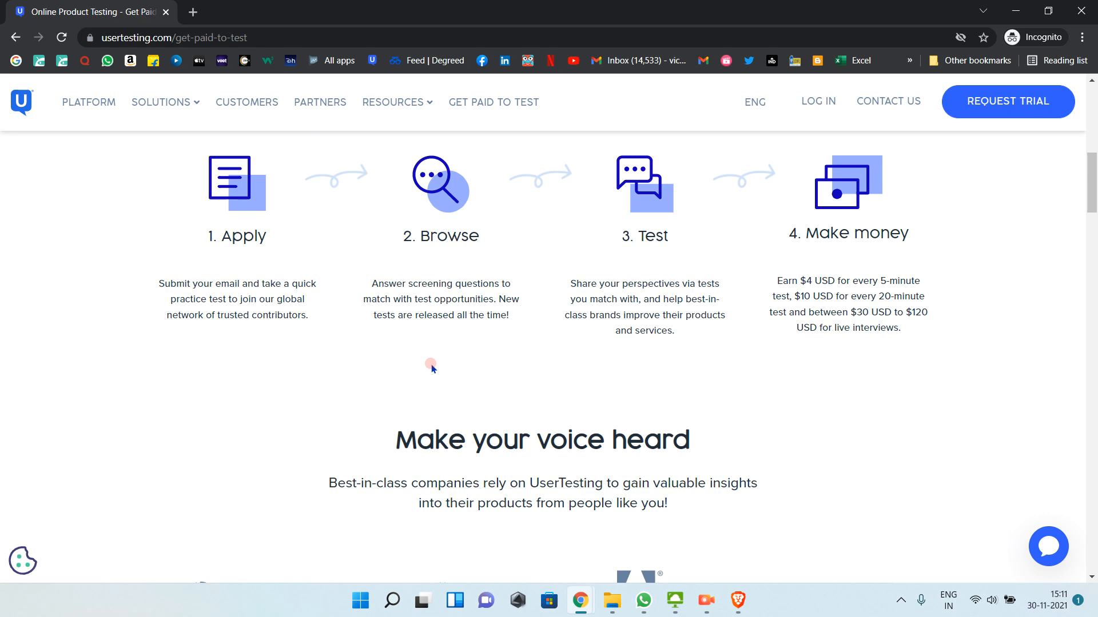
mouse_move(570, 378)
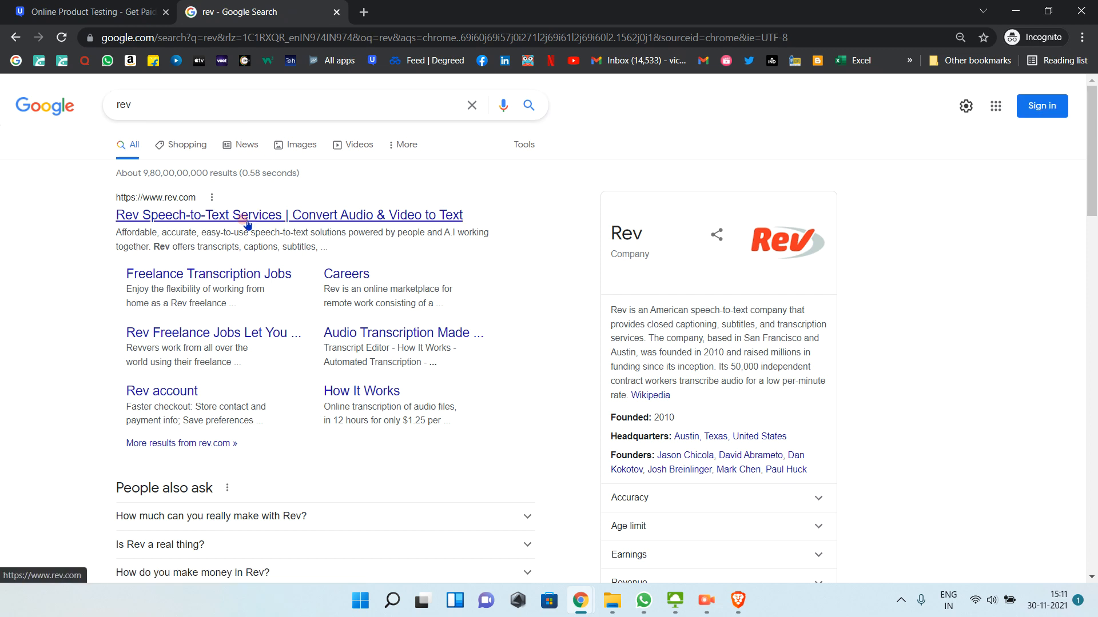
left_click(288, 215)
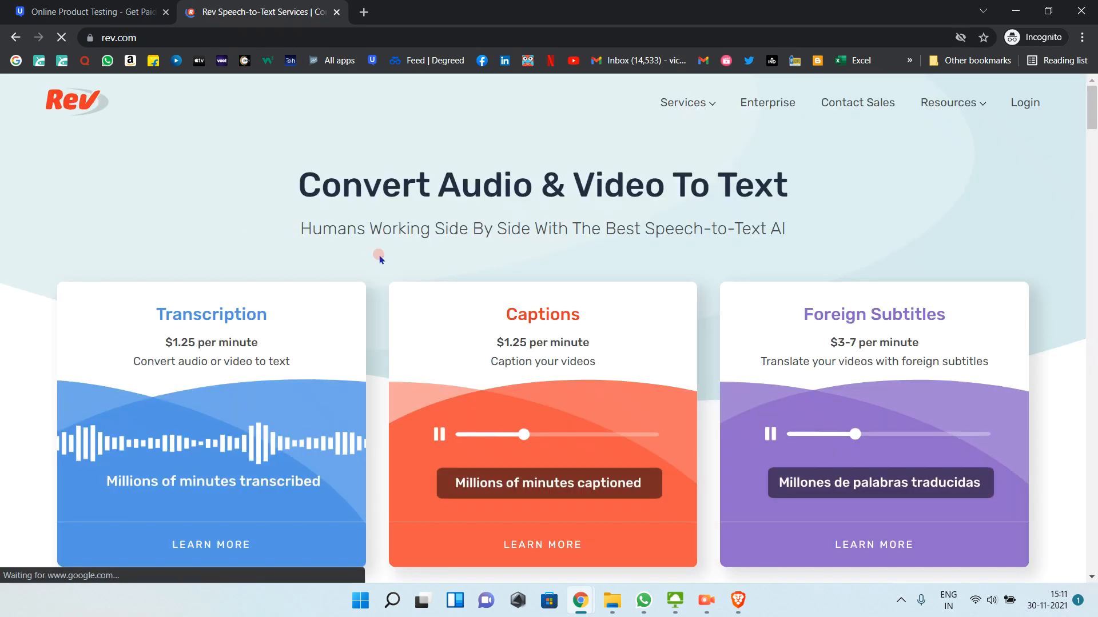
scroll("down", 3)
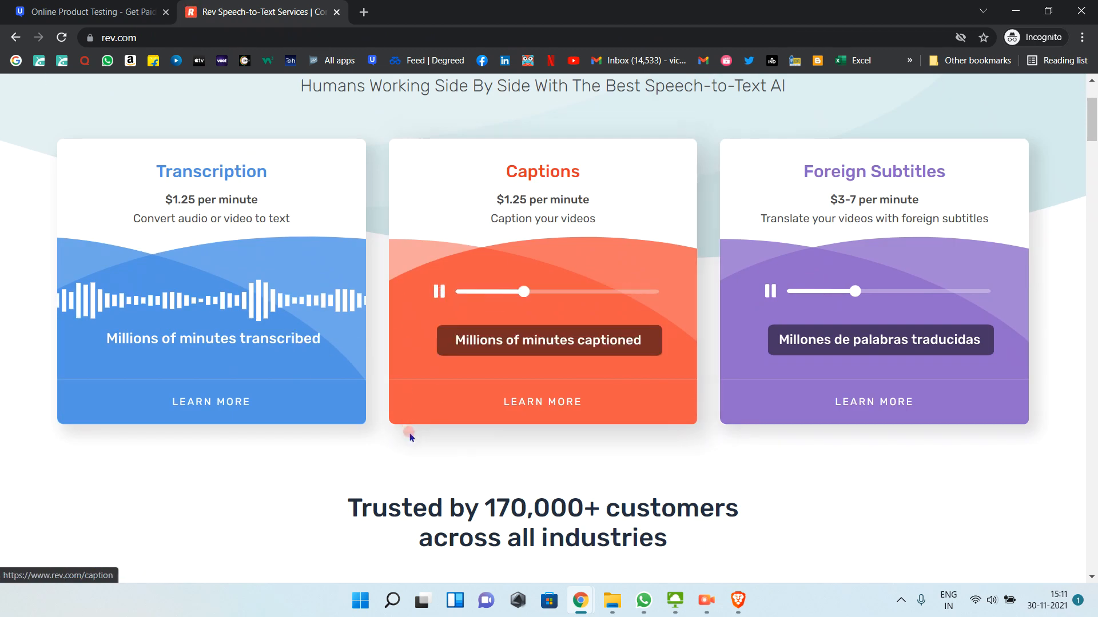
mouse_move(411, 444)
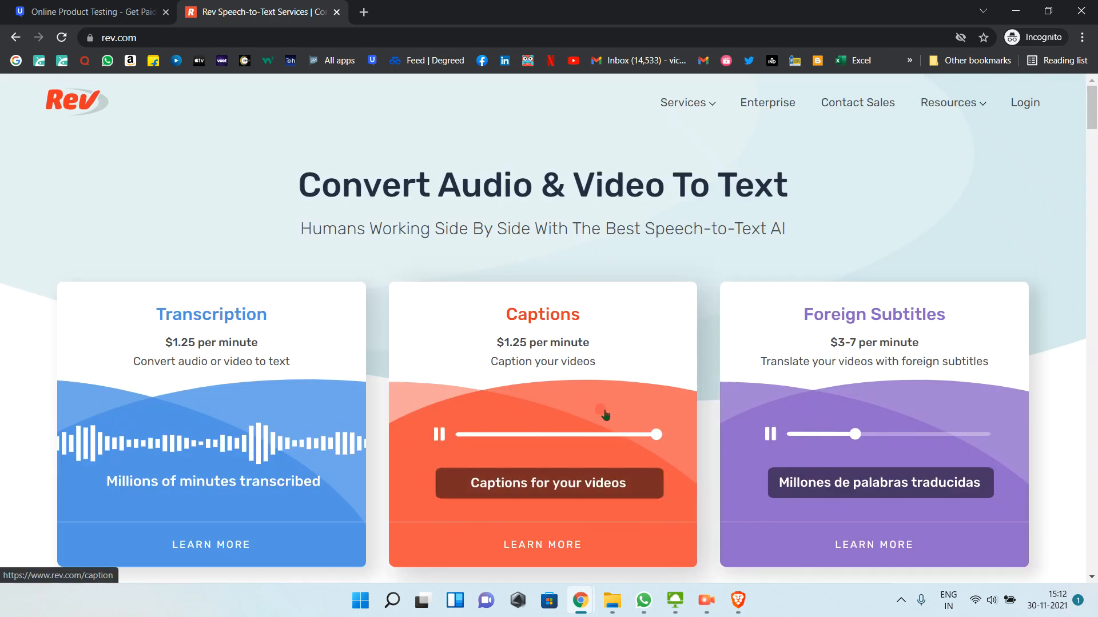
scroll("down", 3)
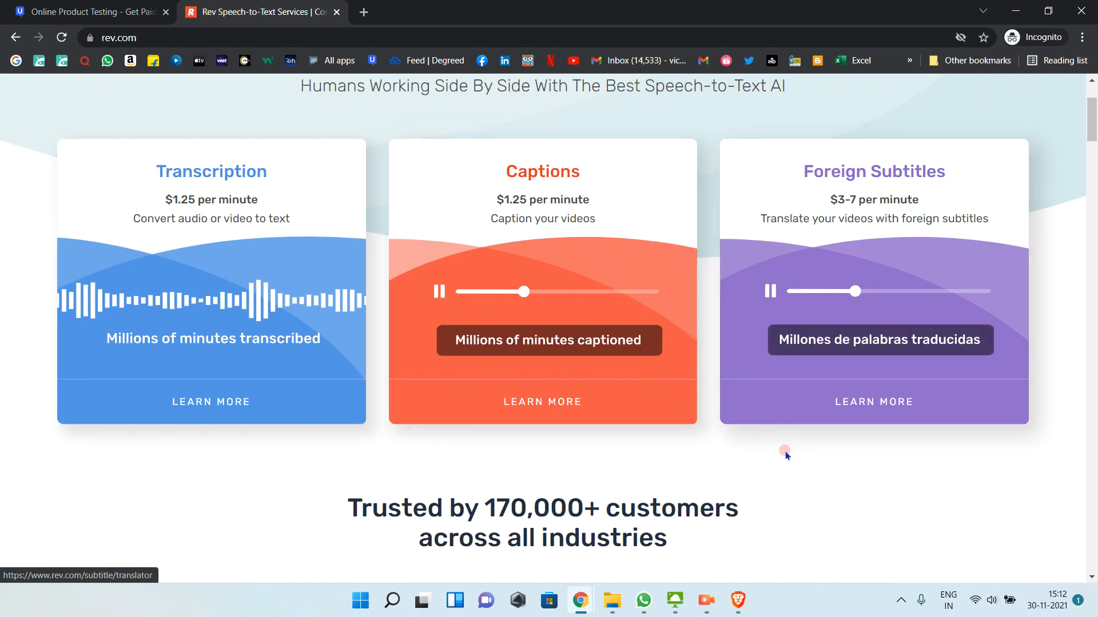
scroll("down", 3)
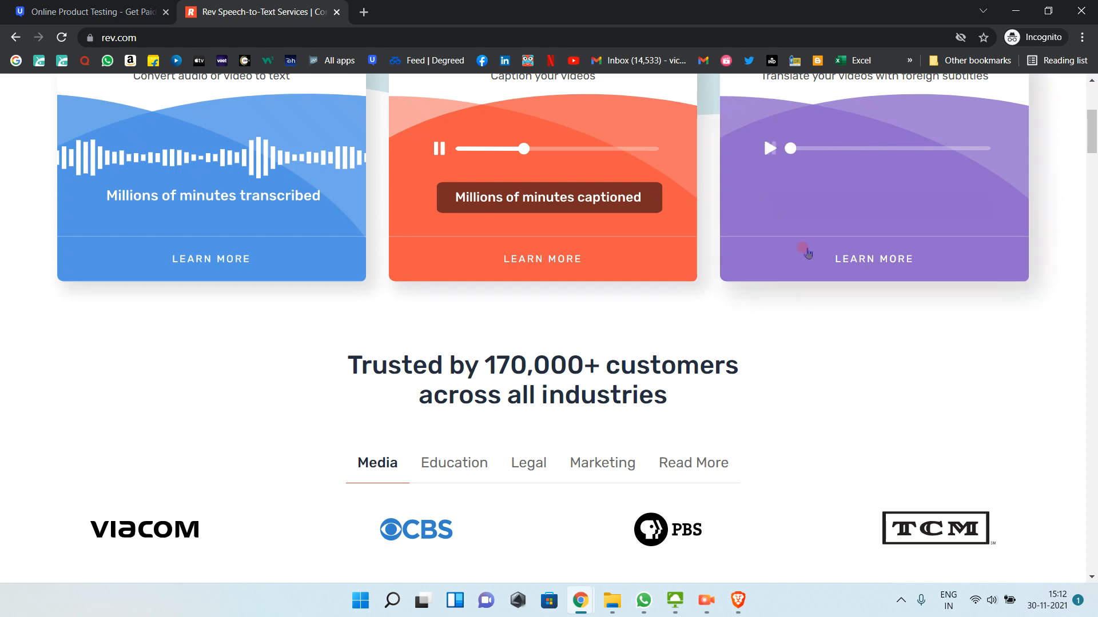